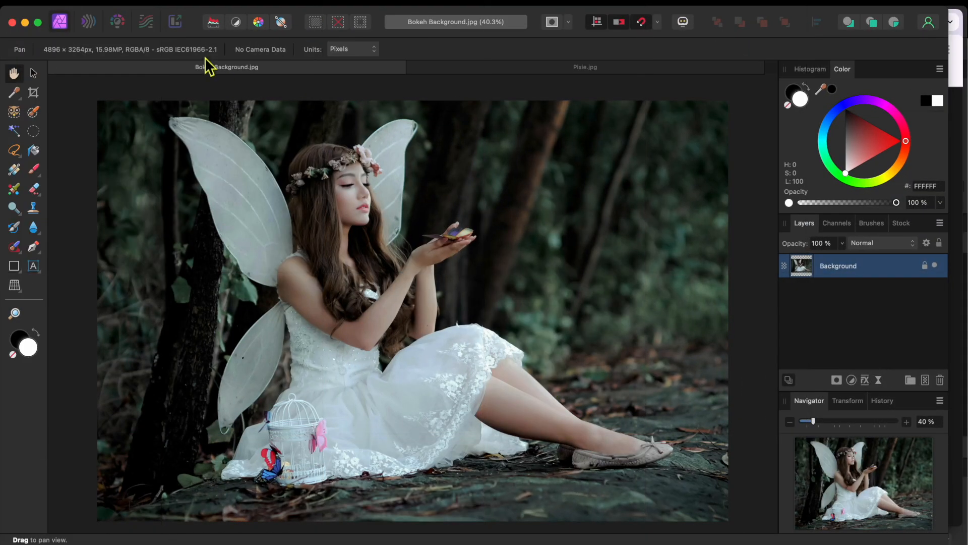
mouse_move(117, 5)
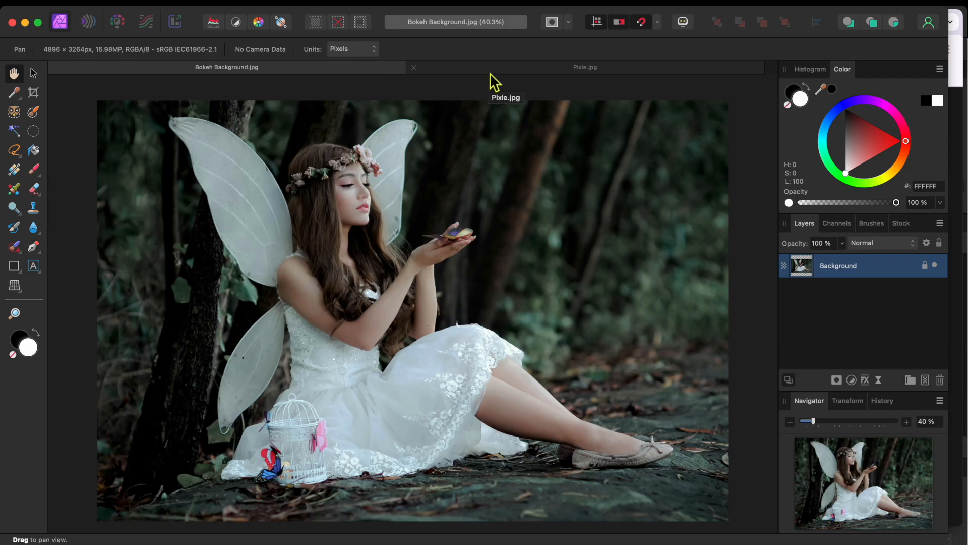
- Make the Pixie.jpg bokeh lights document the active tab
left_click(585, 66)
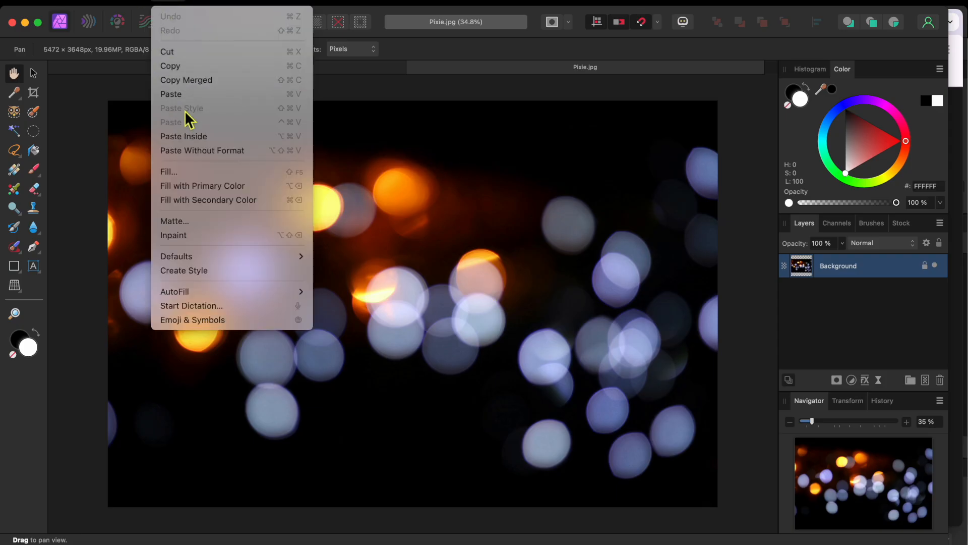
- Copy the bokeh image and paste it into the fairy document as a new layer
left_click(227, 67)
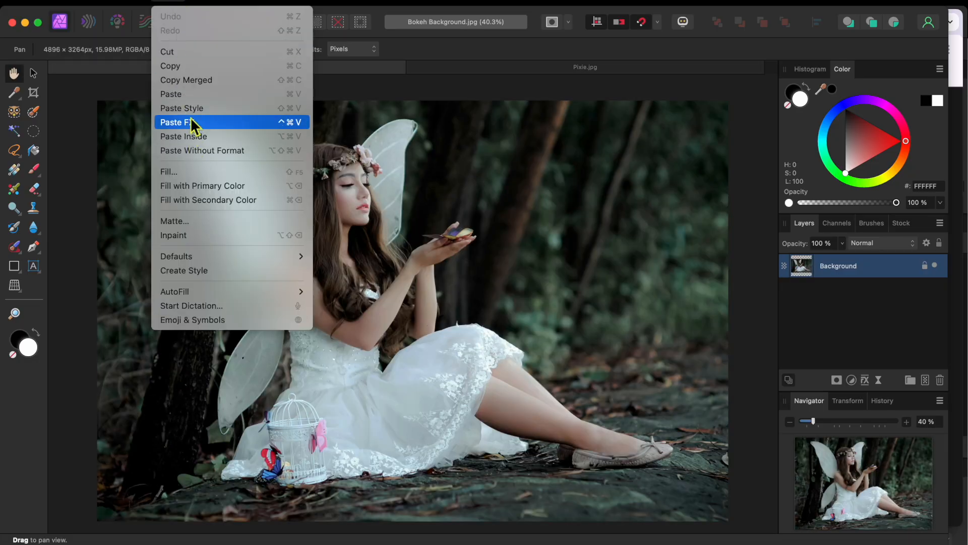
left_click(184, 122)
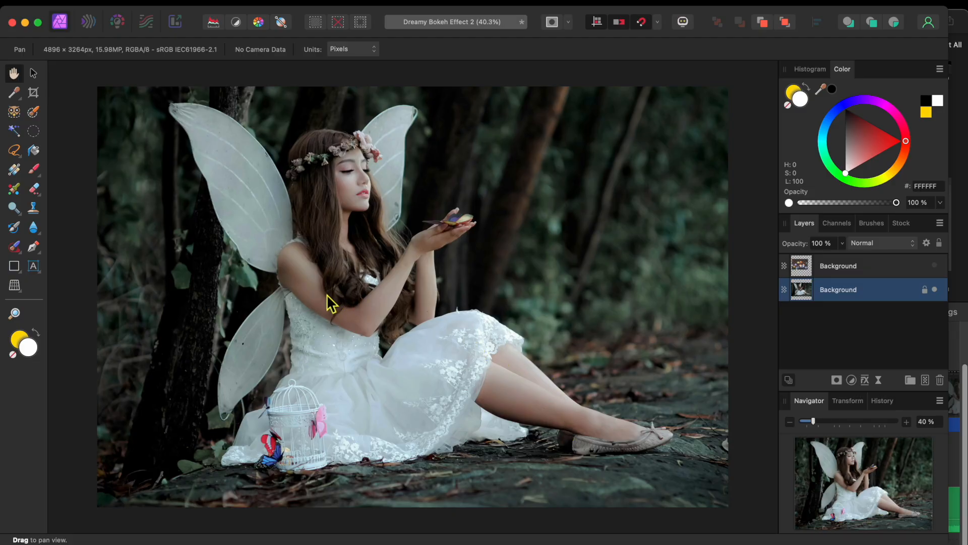
mouse_move(61, 161)
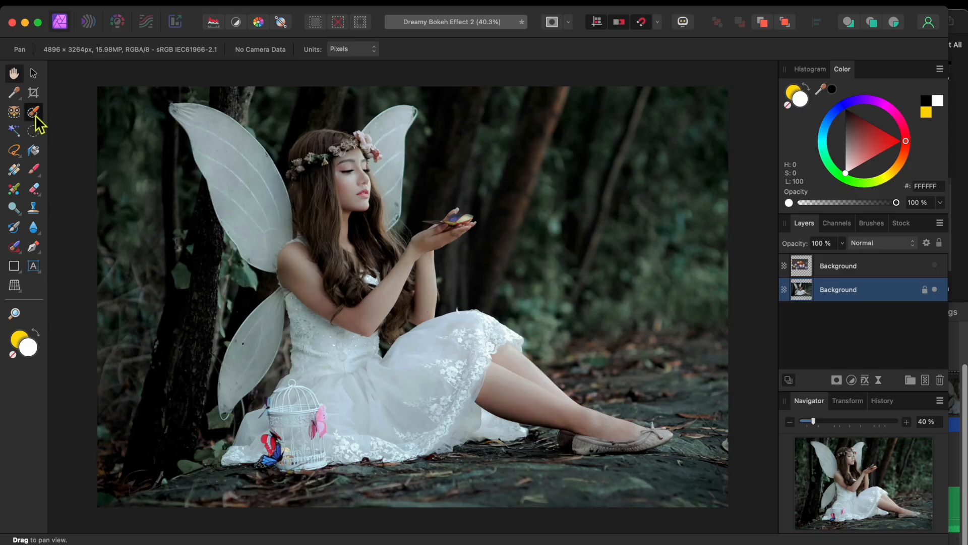
- With the Selection Brush active, auto-select the fairy, wings and birdcage via Select Subject
left_click(13, 112)
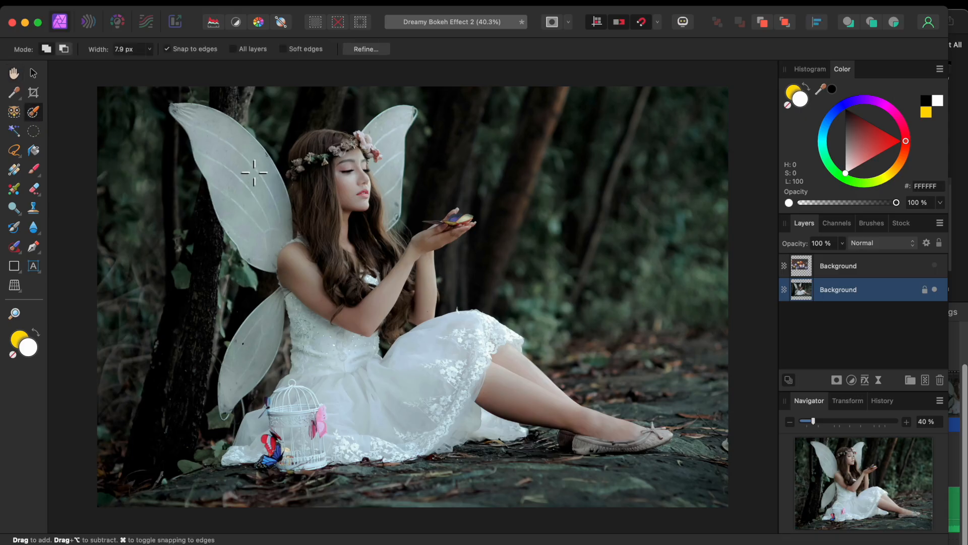
mouse_move(300, 241)
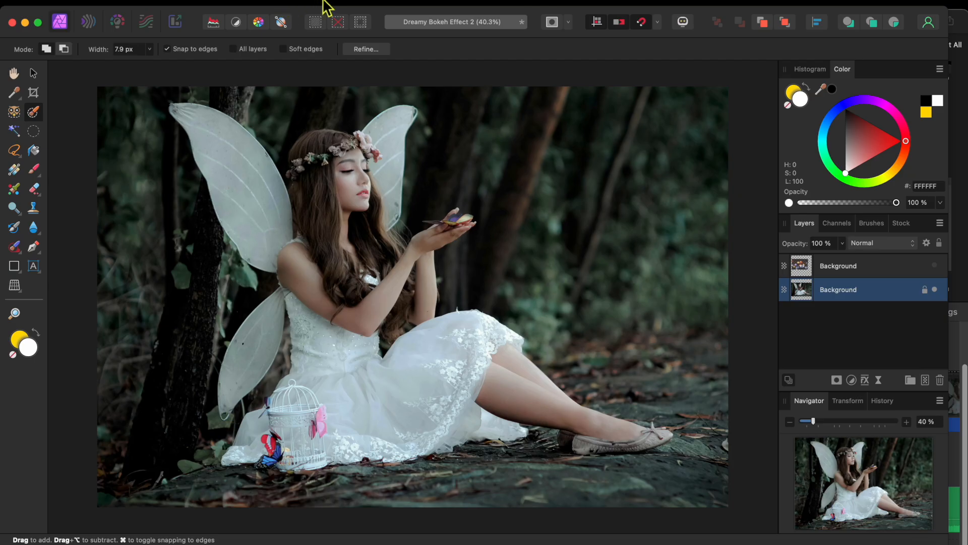
left_click(325, 6)
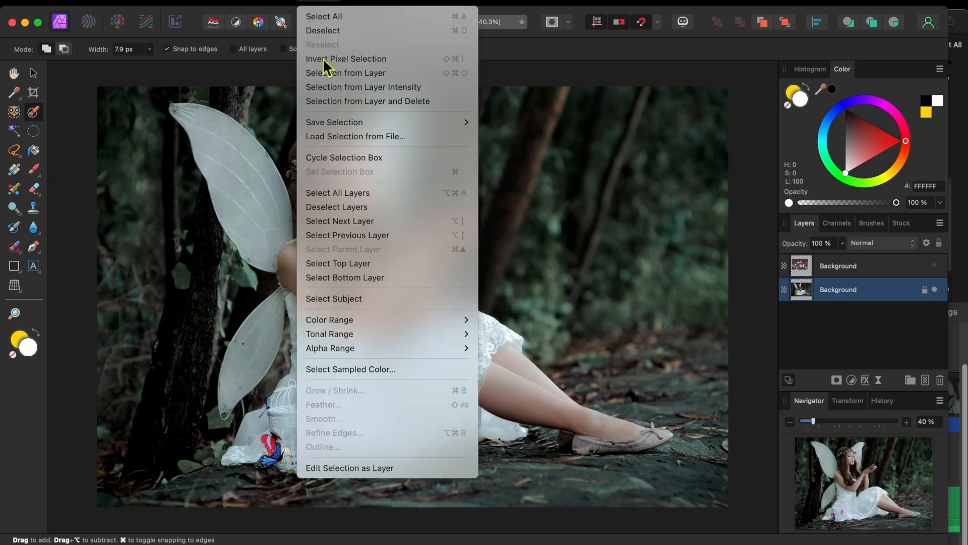
mouse_move(334, 299)
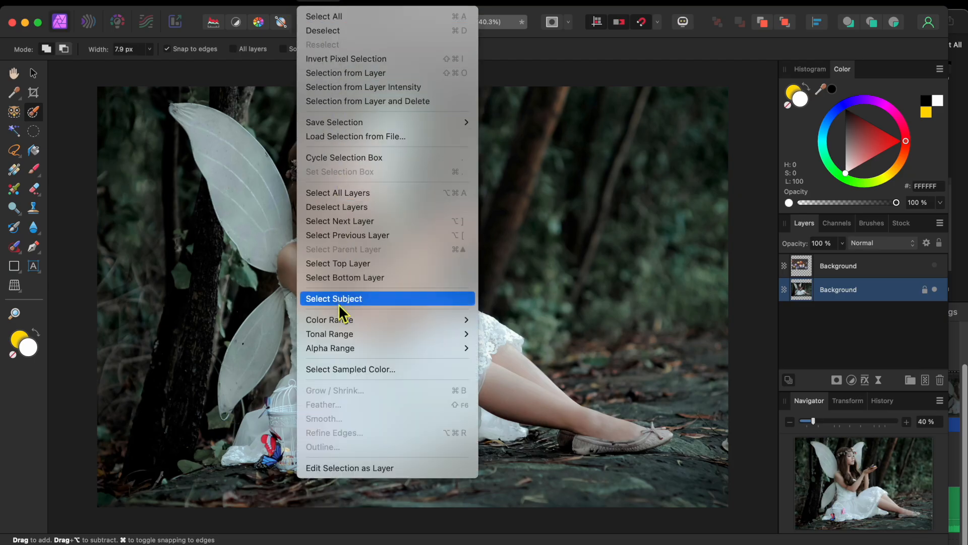
left_click(334, 299)
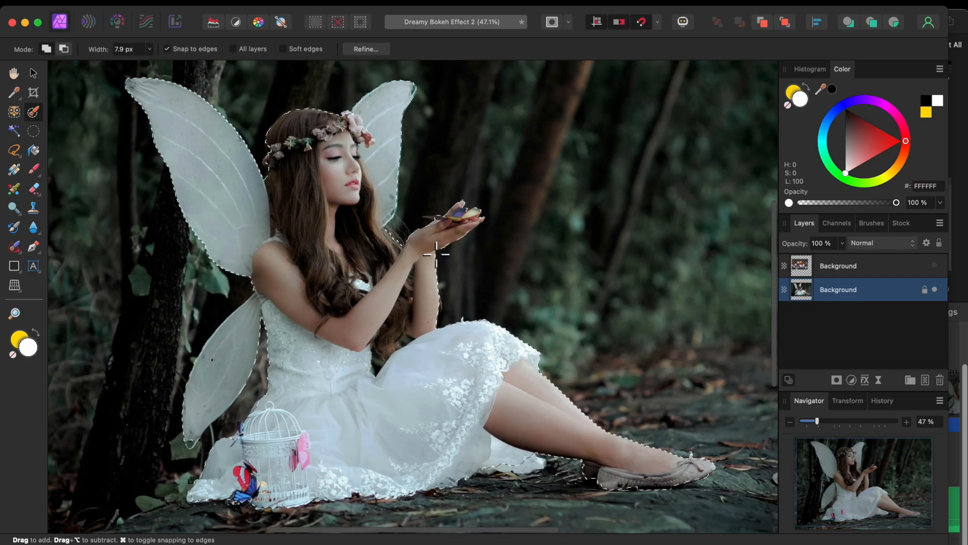
- Enter Refine and brush the dress hem near her shoes as foreground
left_click(365, 48)
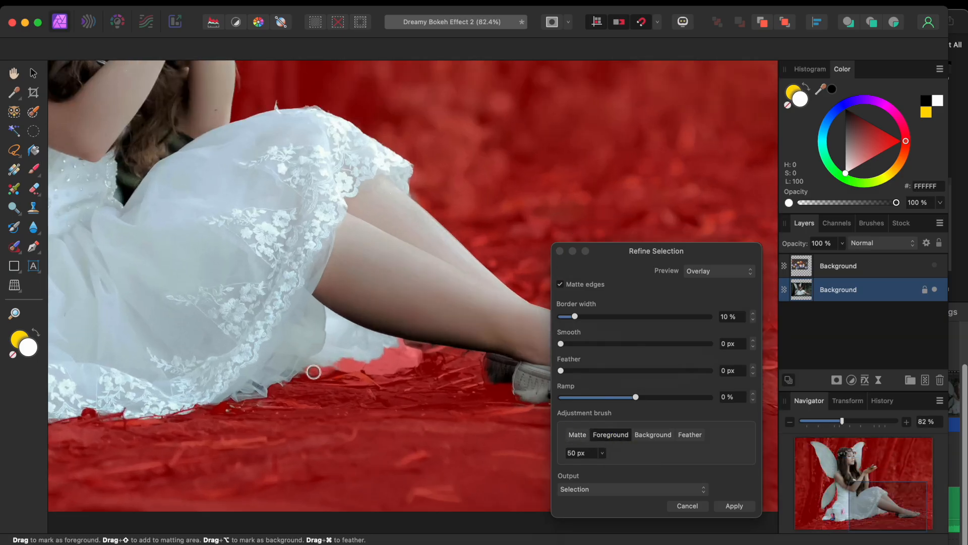
left_click_drag(314, 372, 411, 364)
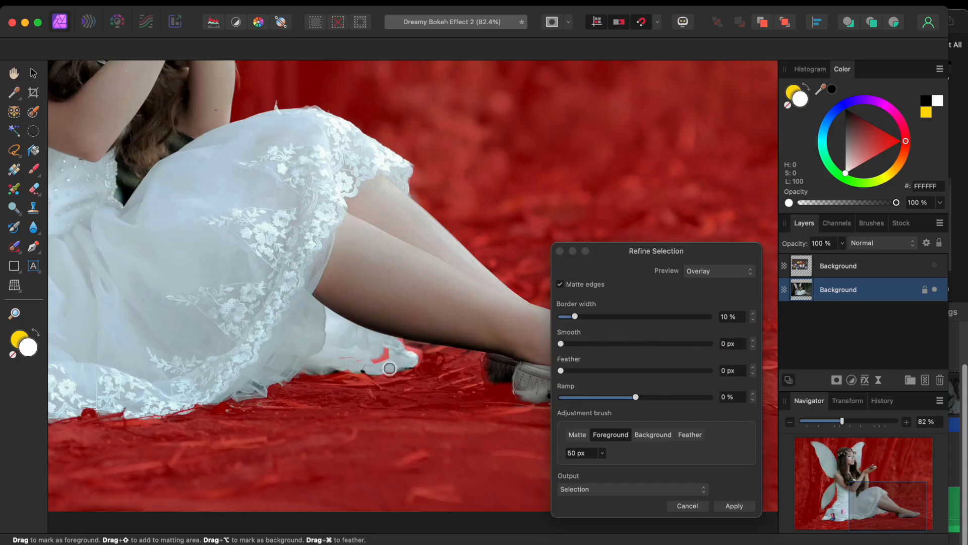
left_click_drag(389, 370, 403, 359)
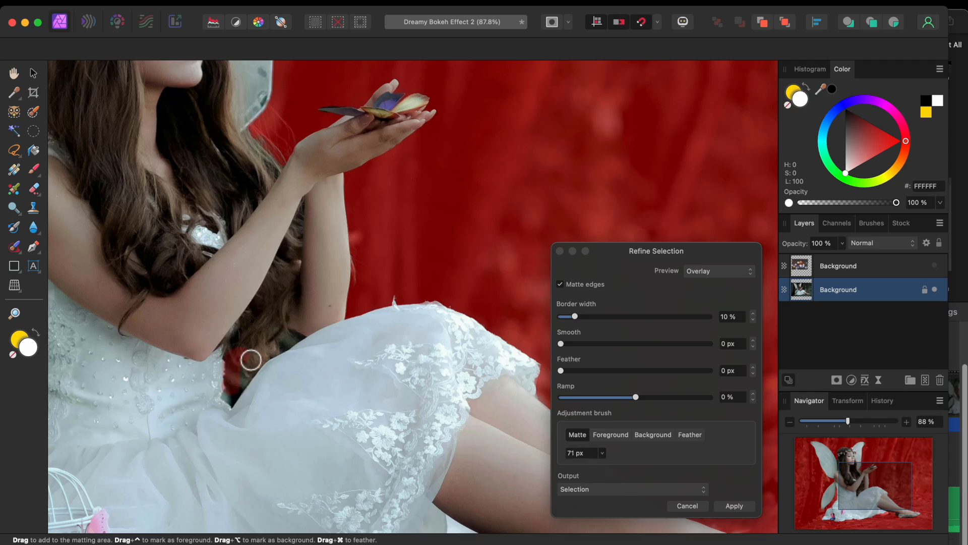
- Matte the hair edge by her arm and apply the refinement with Output set to New layer
left_click_drag(250, 359, 291, 294)
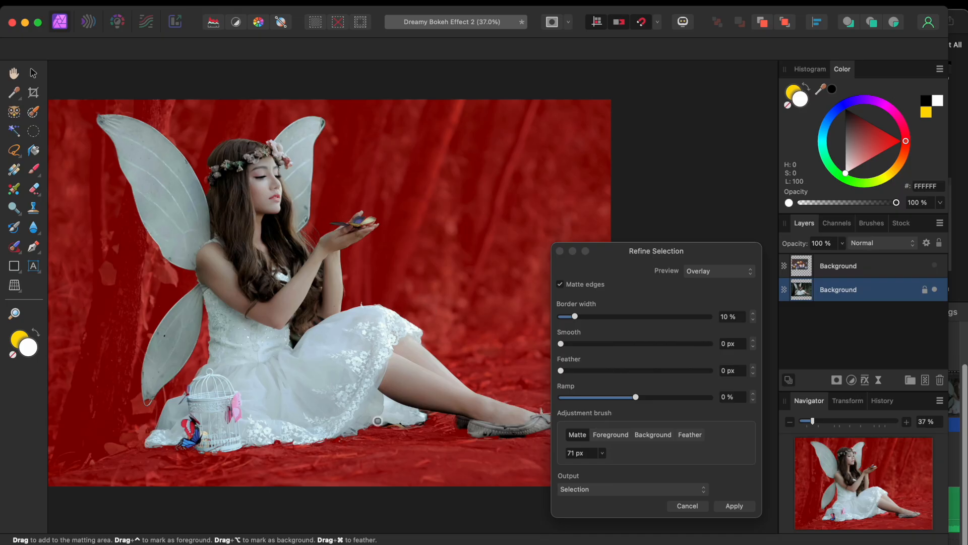
left_click(631, 488)
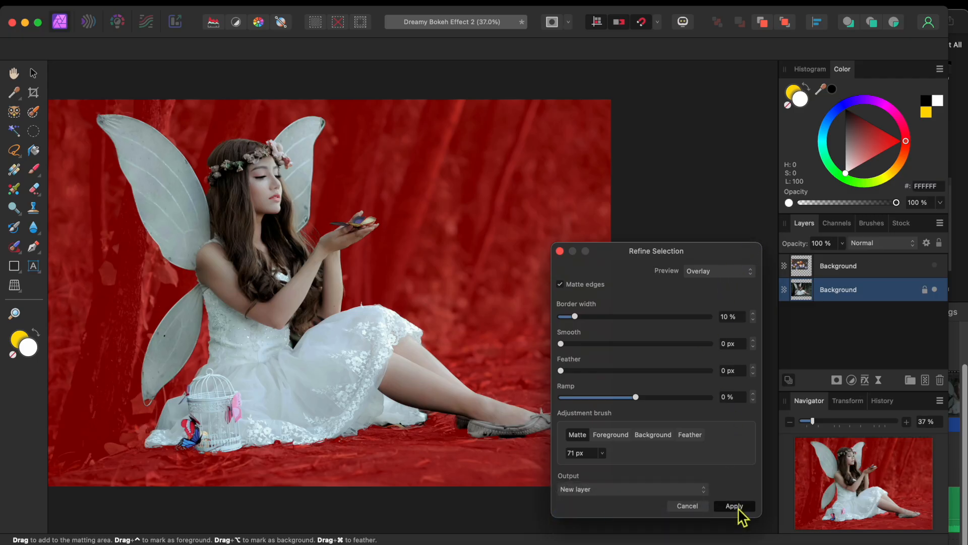
left_click(734, 505)
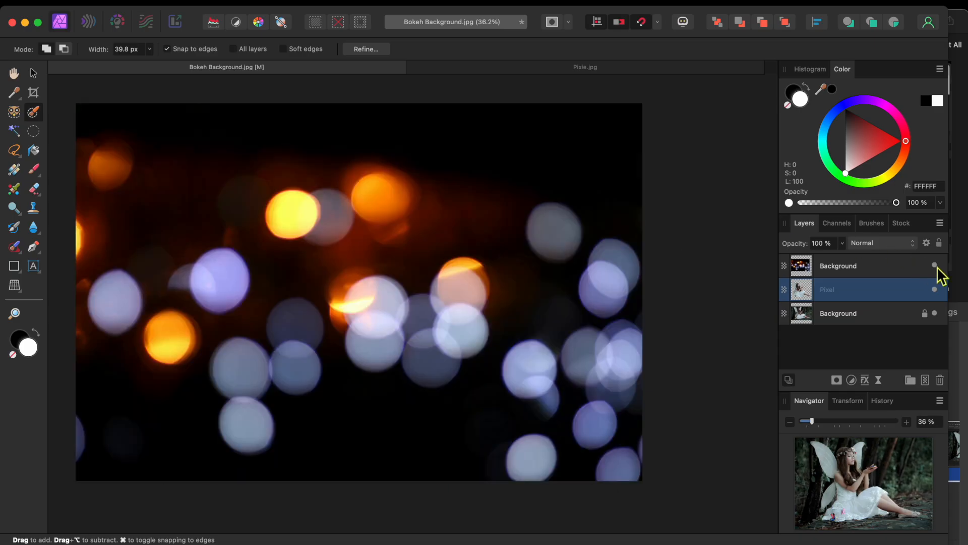
- Show the top bokeh lights layer and select it for adjustment
left_click(838, 265)
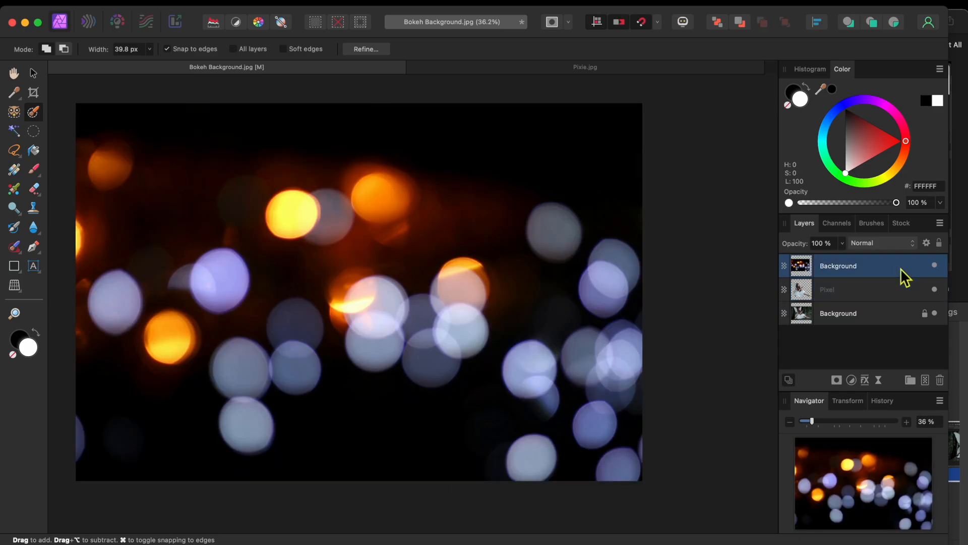
left_click(880, 243)
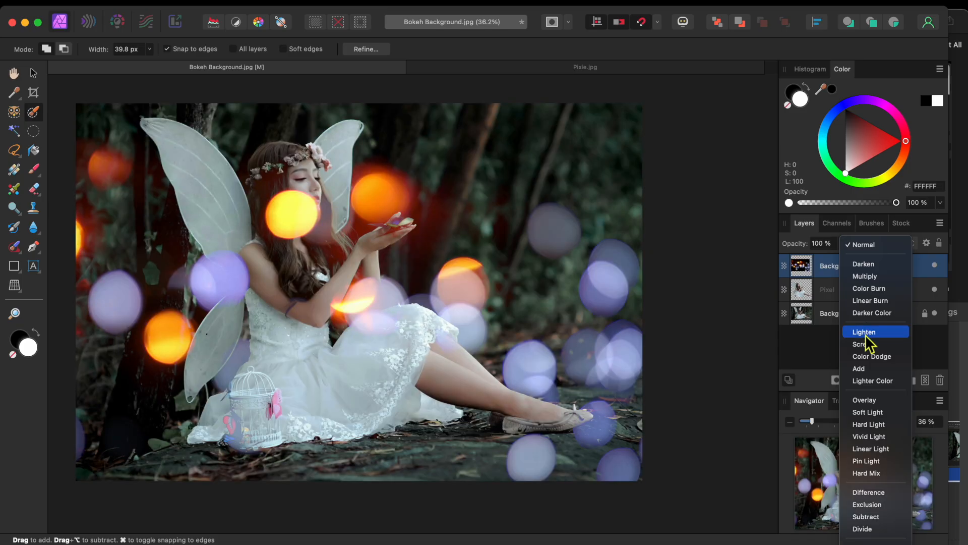
- Set the bokeh layer to Screen blend mode at 66% opacity
left_click(864, 343)
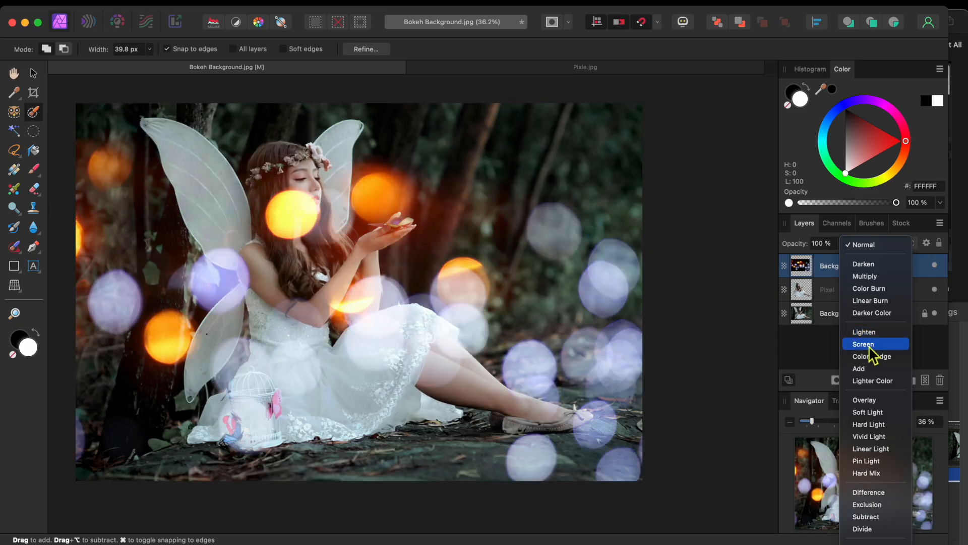
left_click(864, 343)
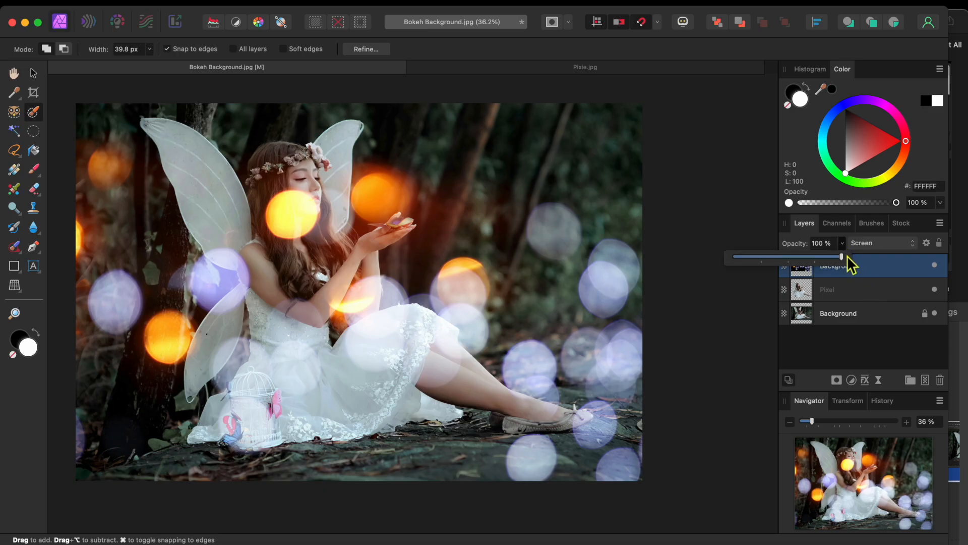
left_click_drag(840, 256, 821, 256)
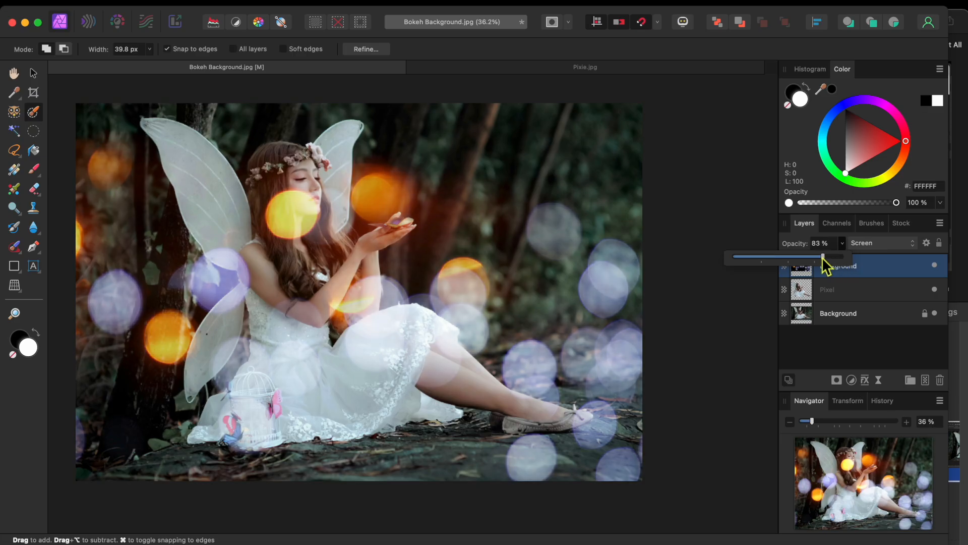
left_click_drag(824, 256, 806, 256)
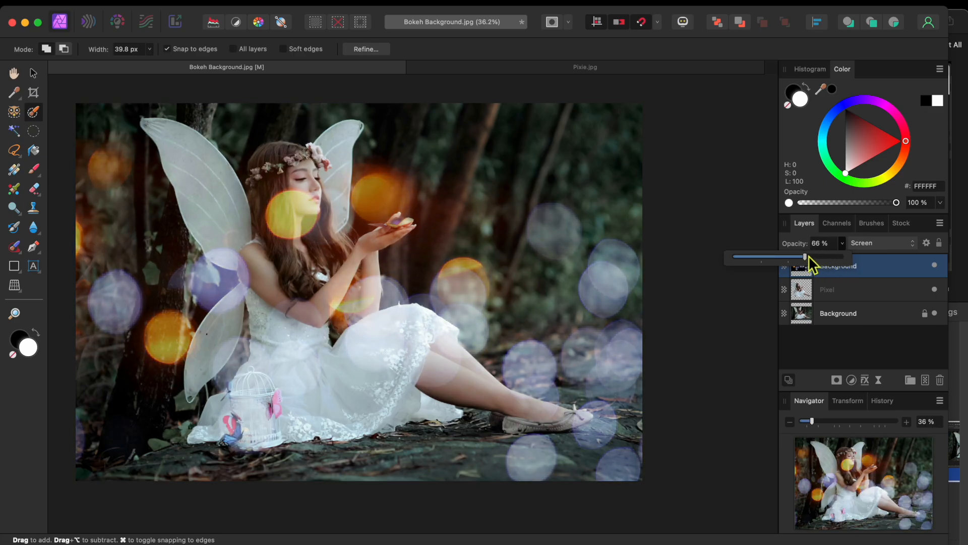
mouse_move(871, 306)
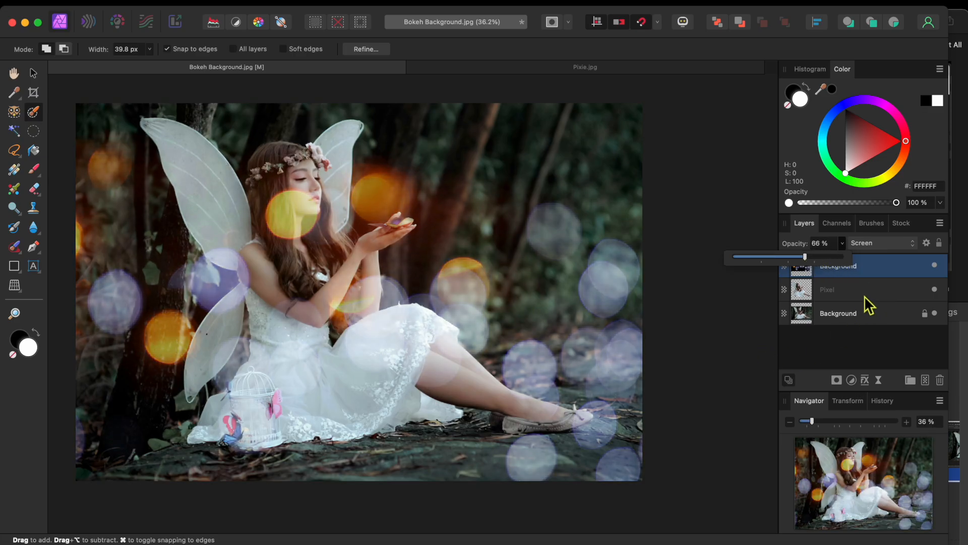
left_click(838, 313)
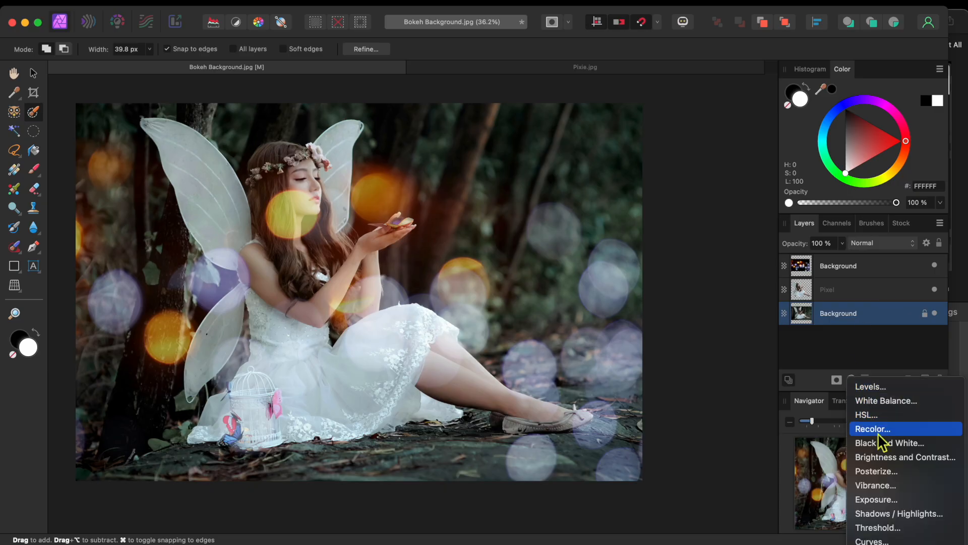
- Add a Brightness Contrast adjustment darkening the photo to about -9% brightness
left_click(904, 456)
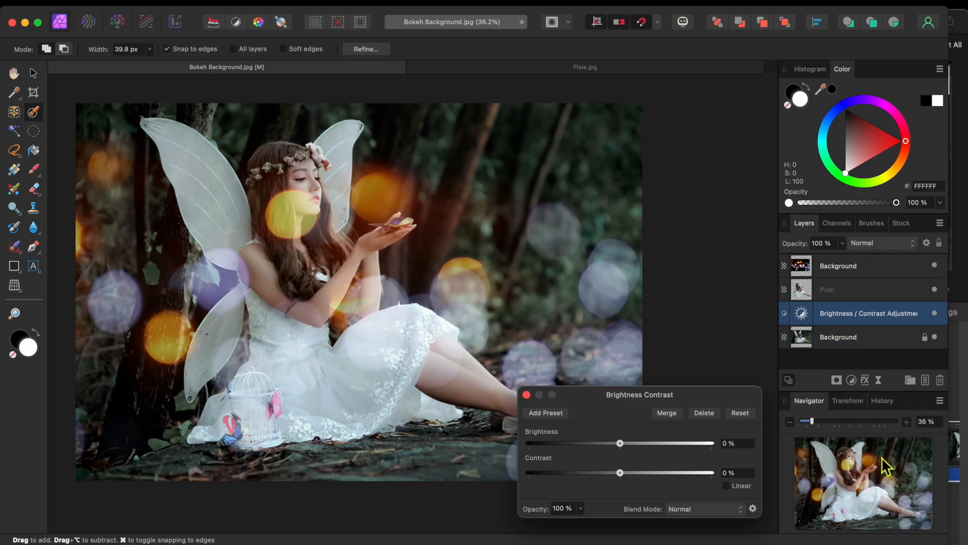
left_click_drag(620, 443, 610, 443)
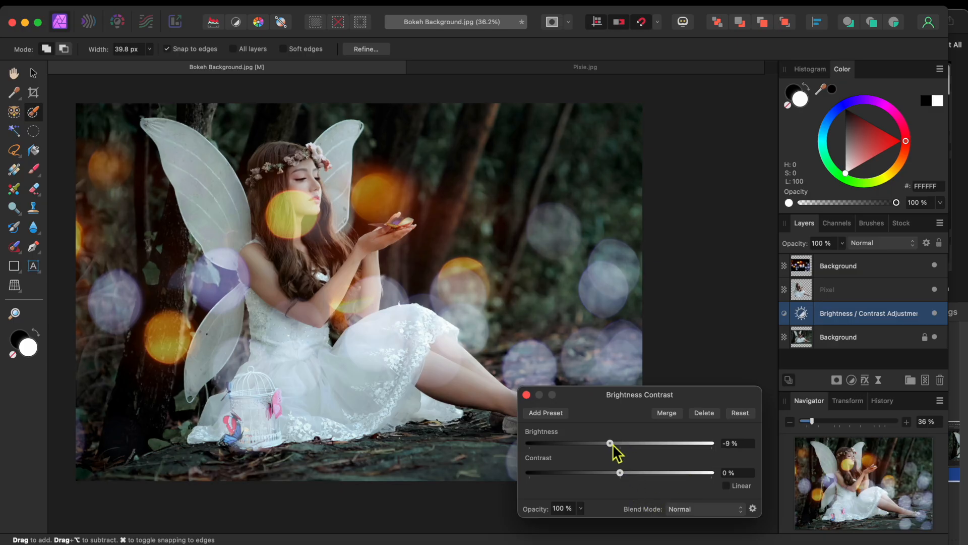
left_click_drag(610, 443, 574, 443)
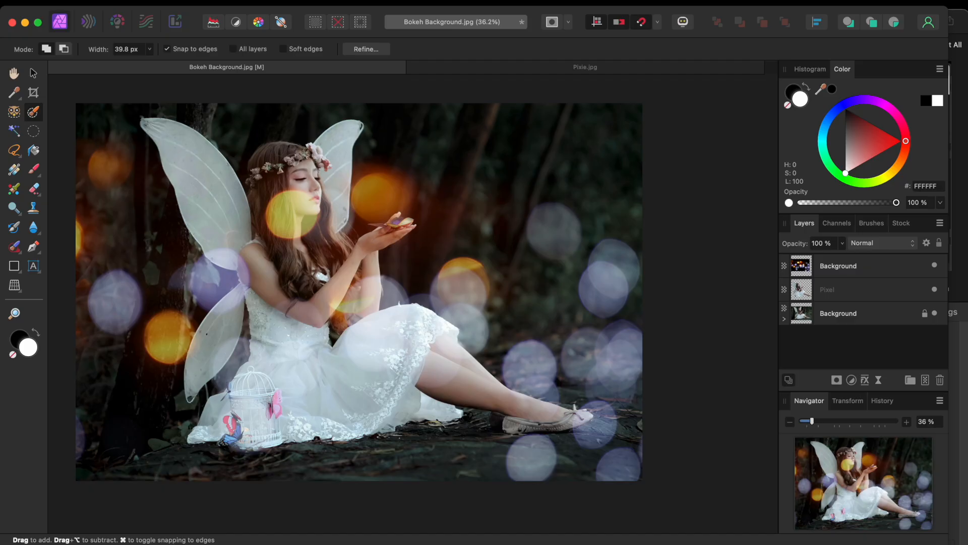
- Select the fairy cutout Pixel layer so it can be duplicated
left_click(852, 290)
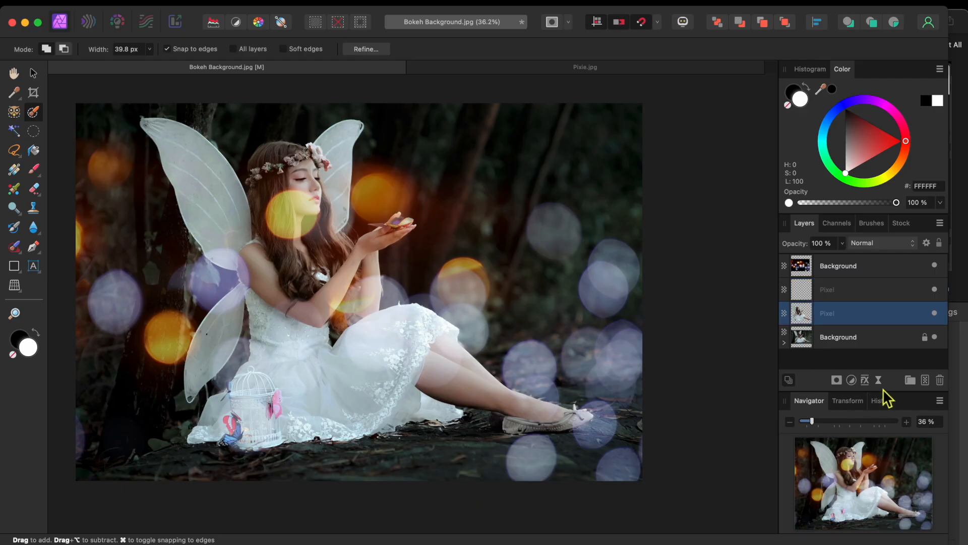
- Add a live Gaussian Blur with 100 px radius to the duplicate fairy layer
left_click(865, 379)
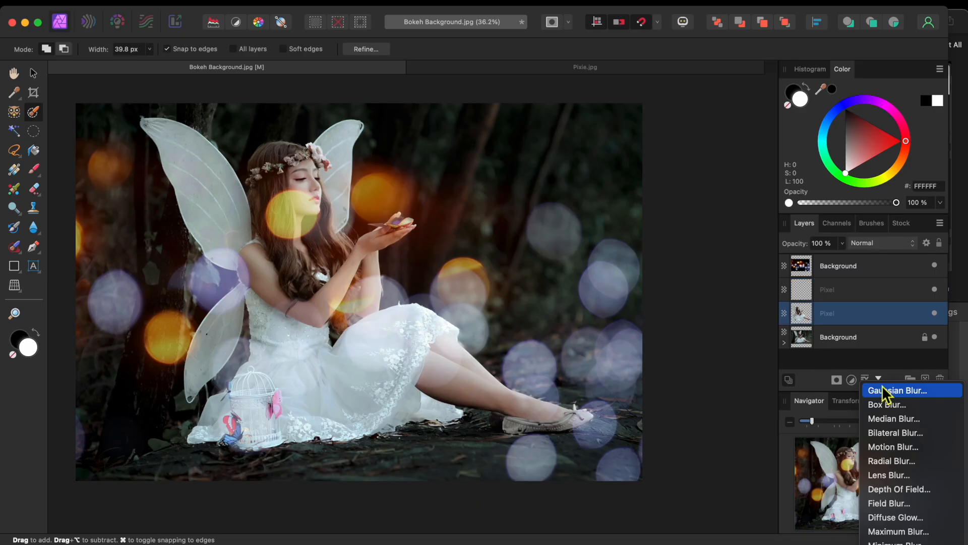
left_click(896, 389)
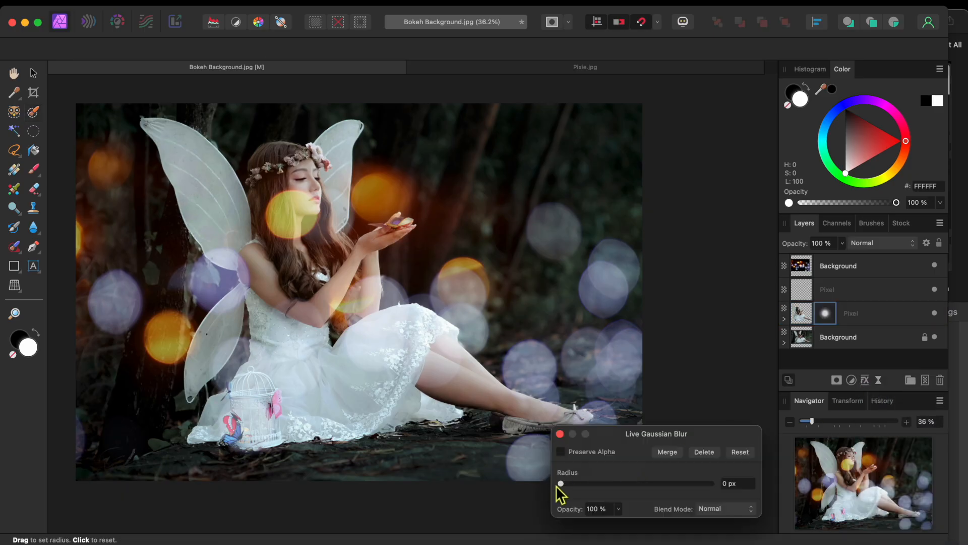
left_click_drag(560, 483, 706, 483)
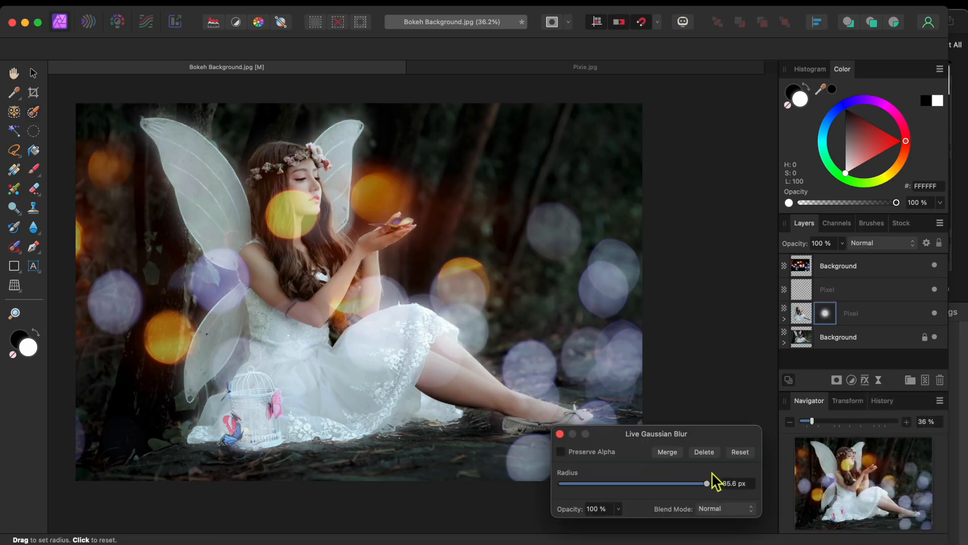
left_click_drag(707, 483, 712, 483)
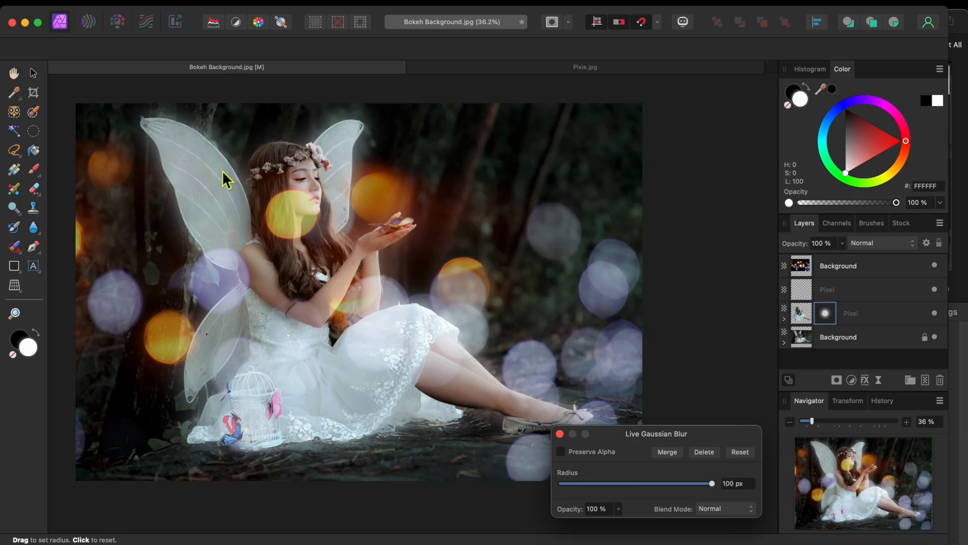
mouse_move(561, 448)
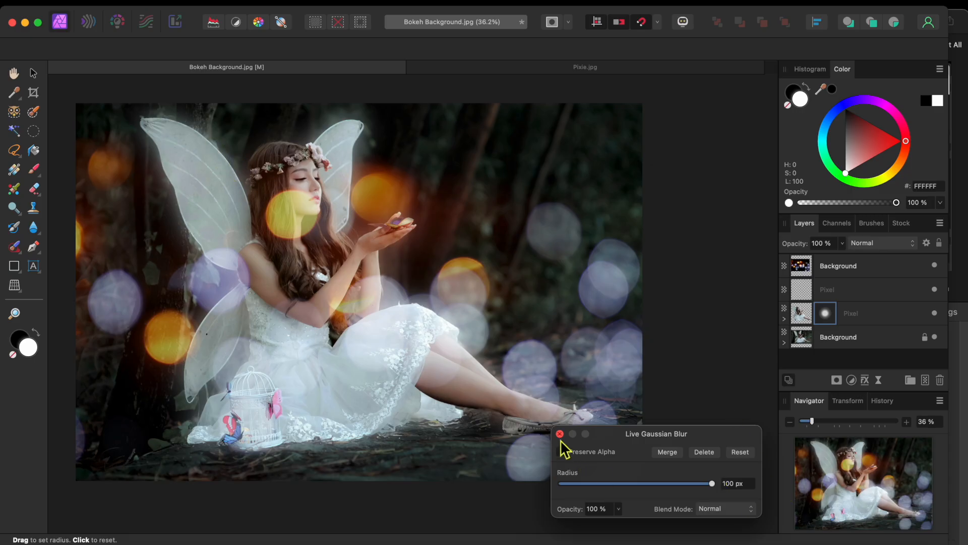
left_click(560, 434)
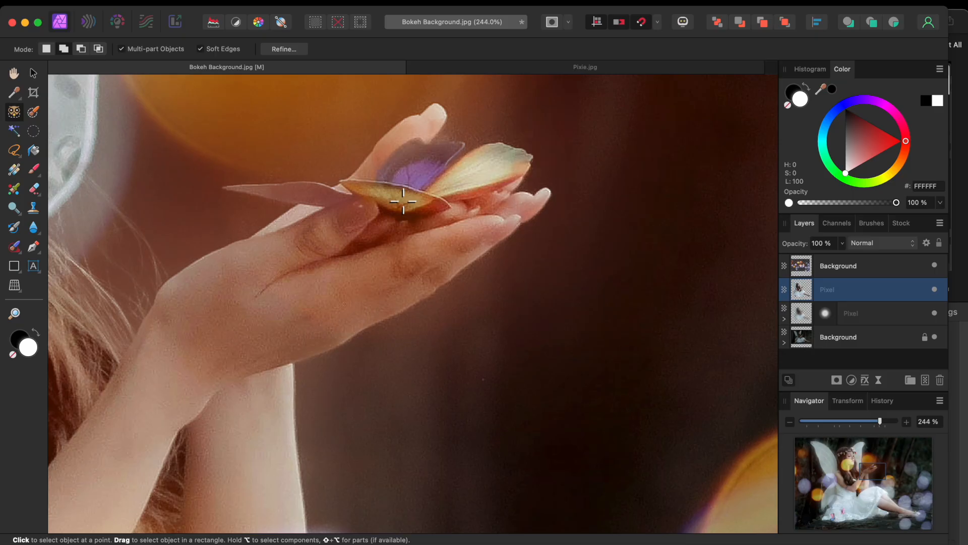
mouse_move(308, 198)
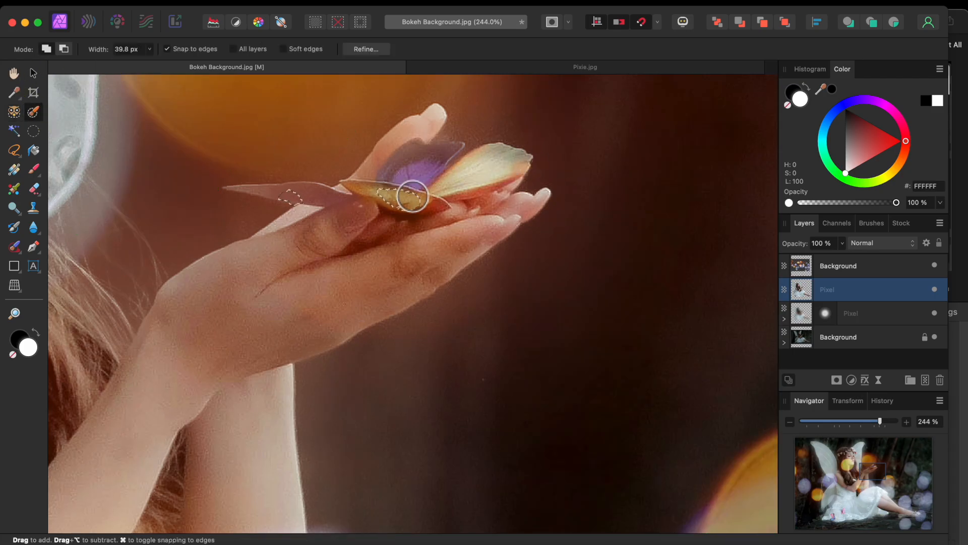
- Brush a selection over the butterfly body and both wings with the Selection Brush
left_click_drag(408, 197, 503, 176)
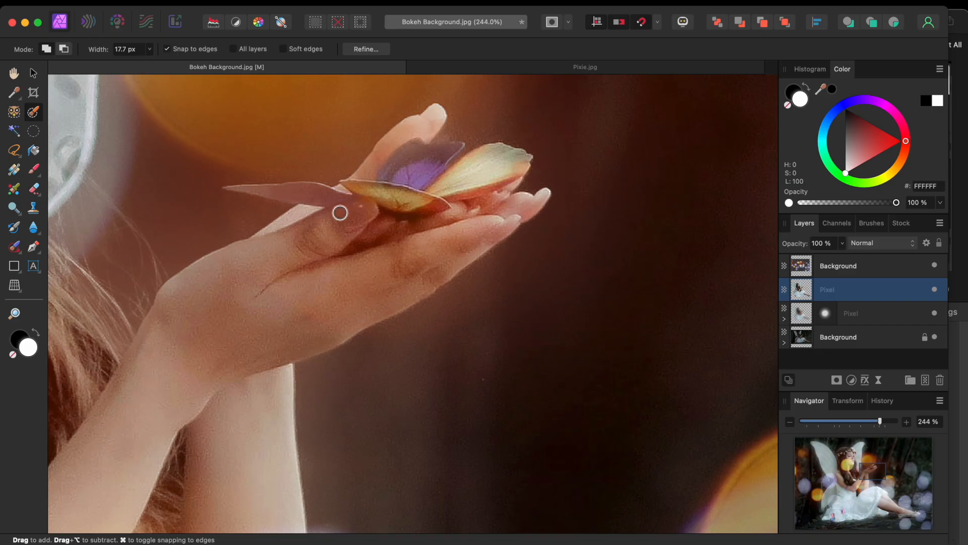
left_click_drag(340, 213, 348, 197)
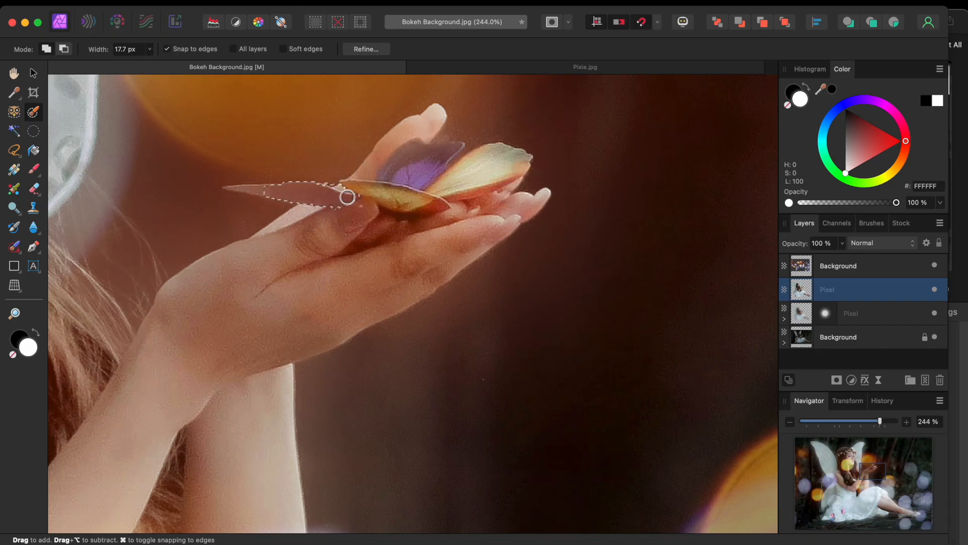
left_click_drag(347, 198, 466, 187)
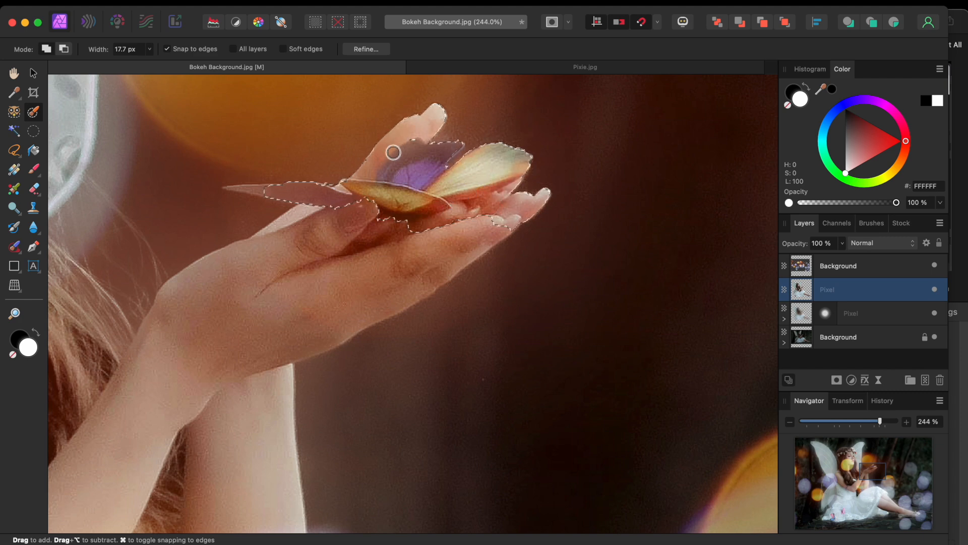
scroll("down", 3)
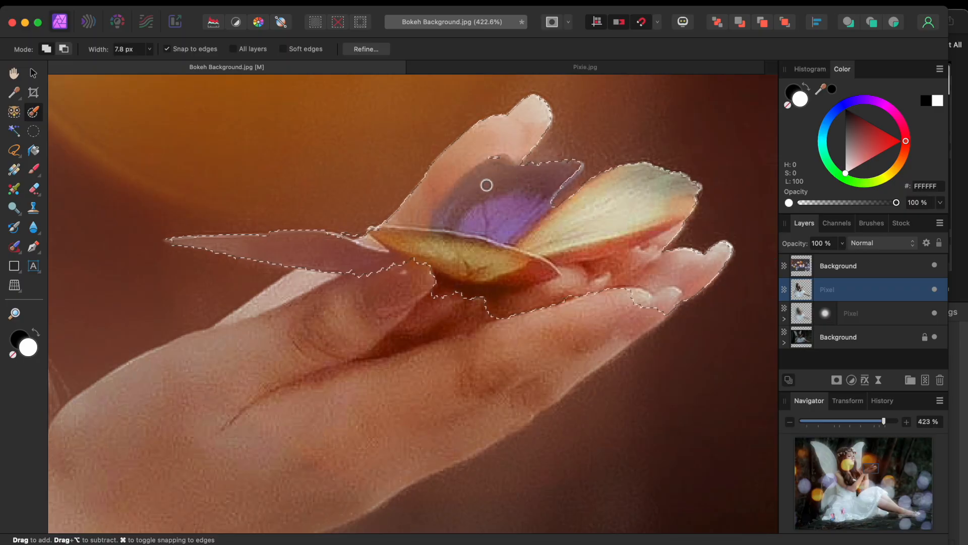
mouse_move(527, 239)
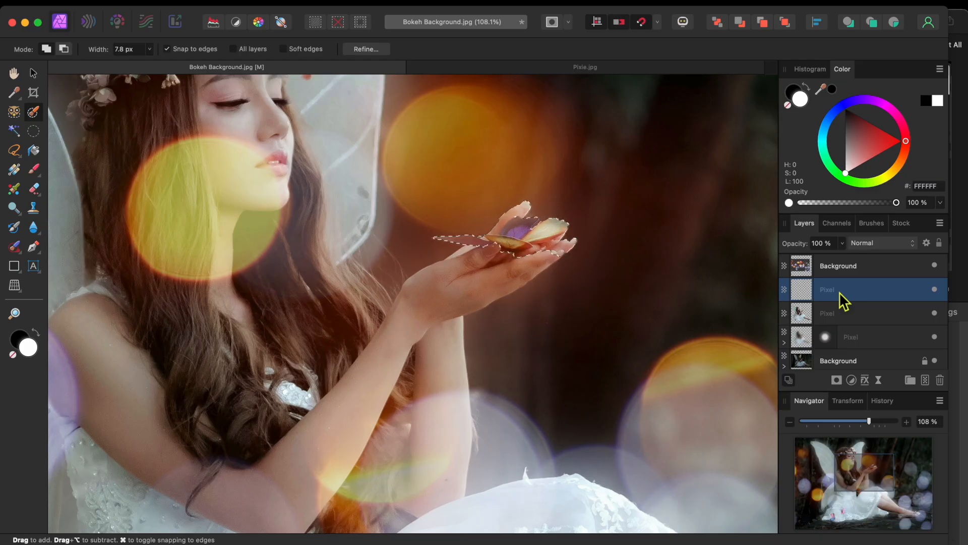
- Fill the butterfly selection with yellow FFDB00 using the Paint Brush on the new layer
left_click(33, 169)
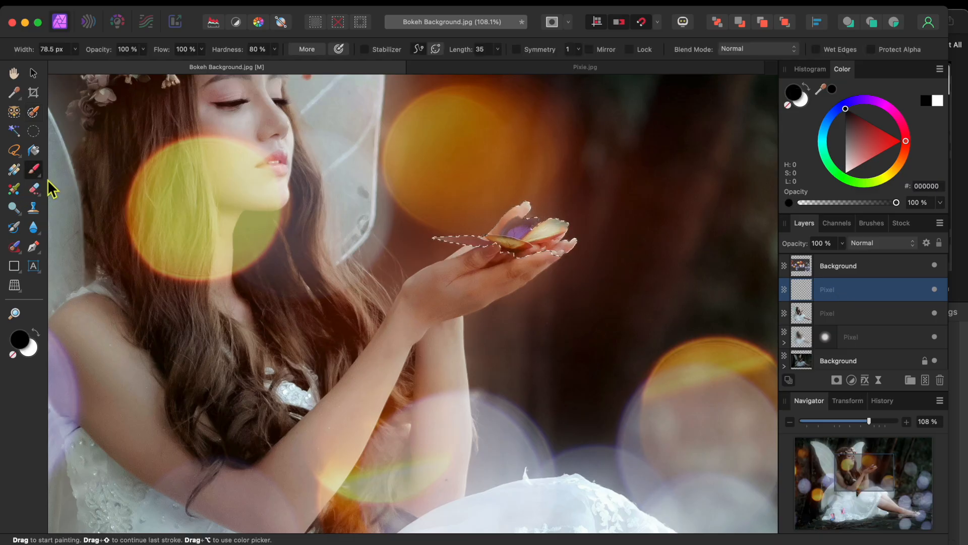
left_click(888, 172)
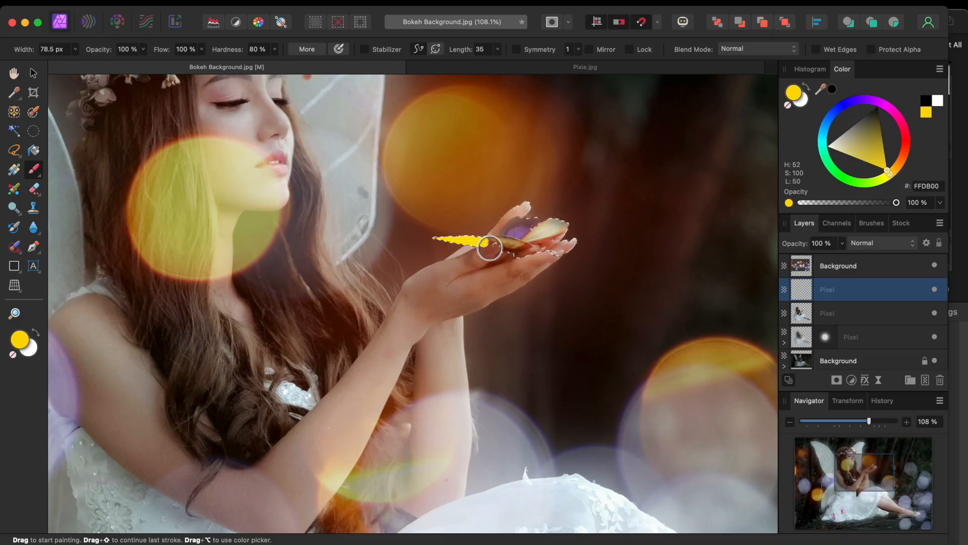
left_click_drag(488, 243, 537, 213)
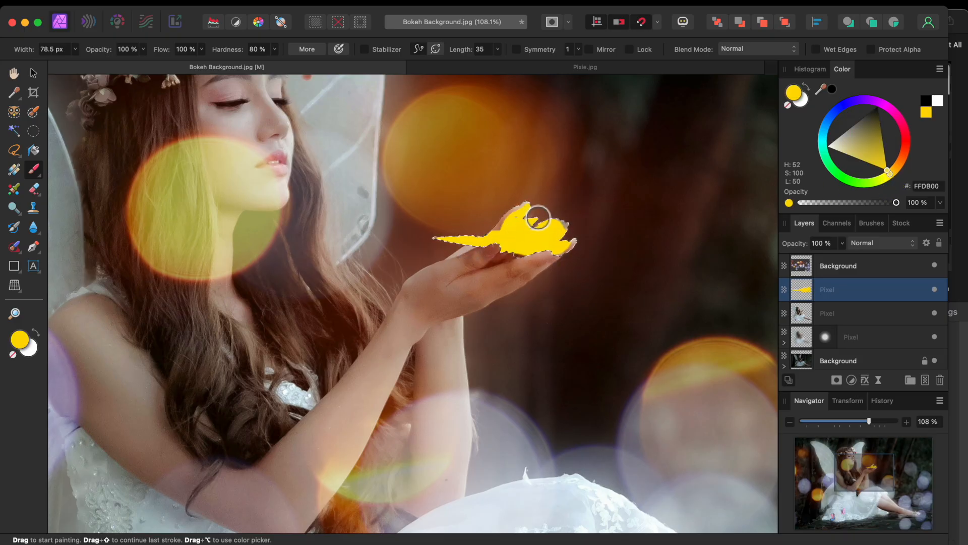
left_click_drag(537, 213, 577, 246)
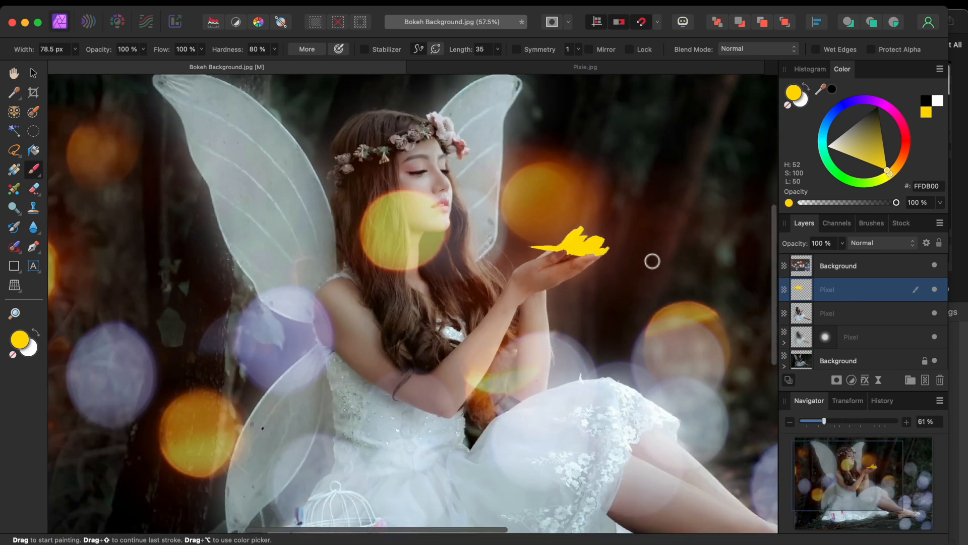
scroll("down", 3)
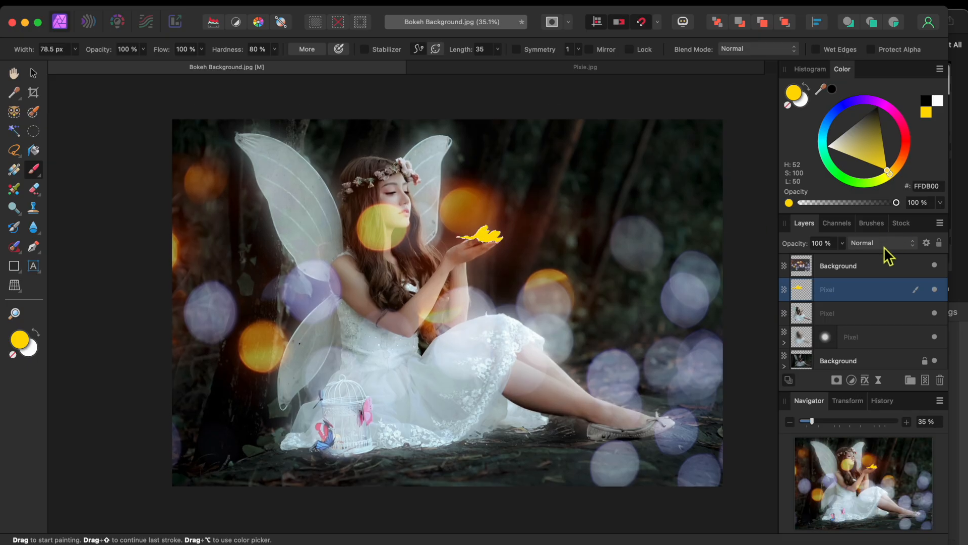
- Set the yellow paint layer's blend mode to Overlay so the butterfly glows gold
left_click(881, 242)
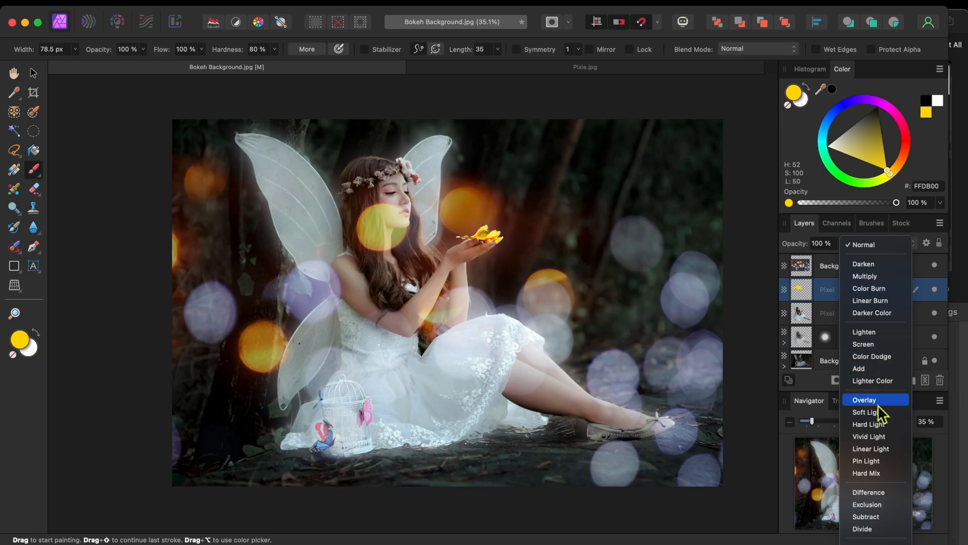
left_click(864, 399)
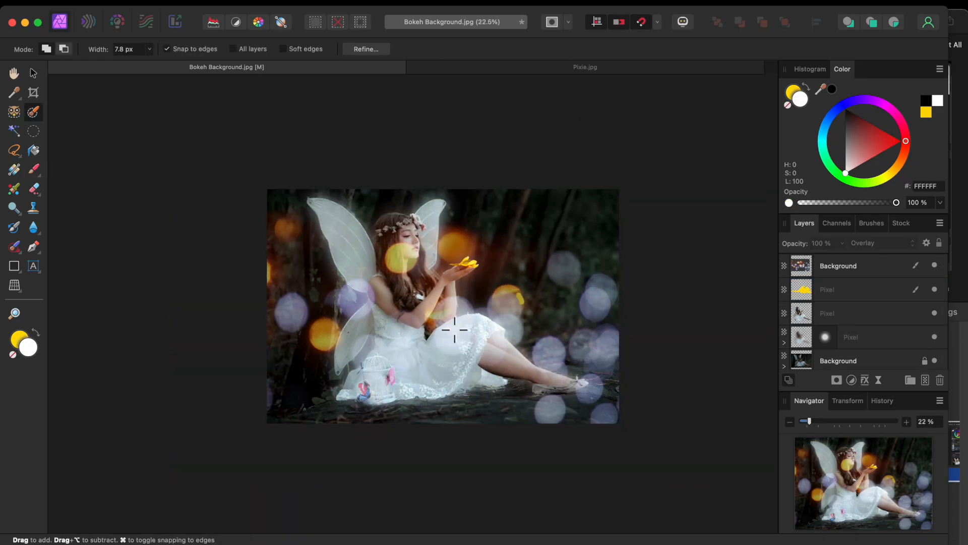
- Scale the top bokeh Background layer beyond the canvas over the fairy, then deselect it
left_click(838, 265)
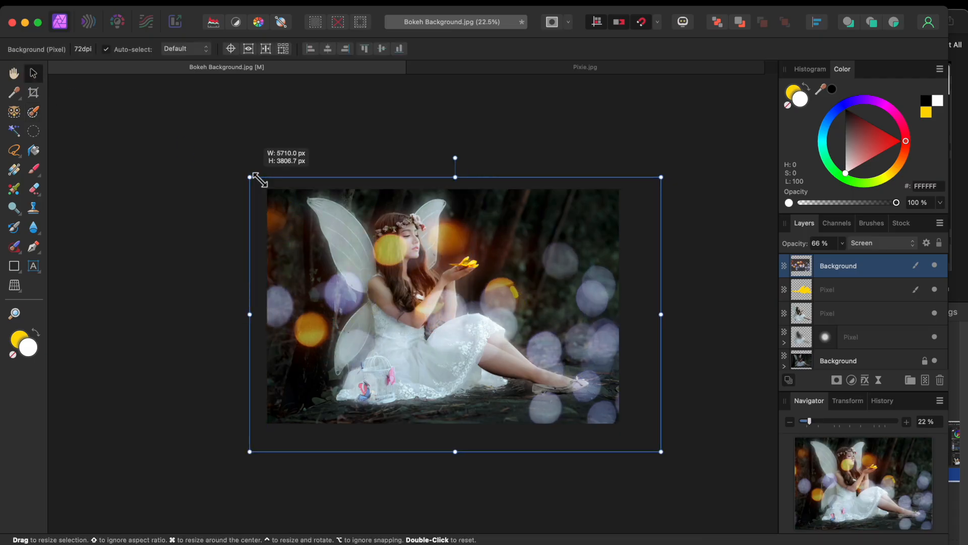
left_click_drag(250, 177, 225, 159)
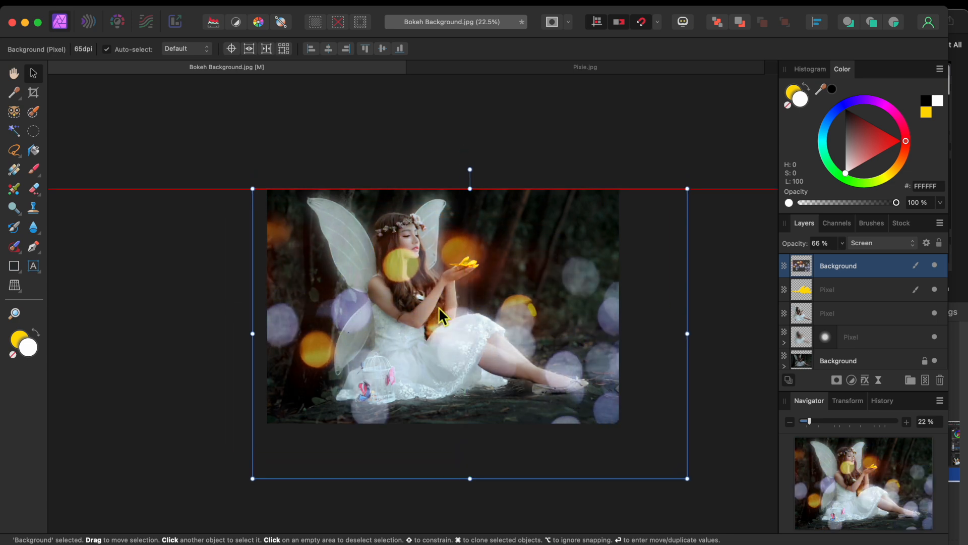
mouse_move(253, 189)
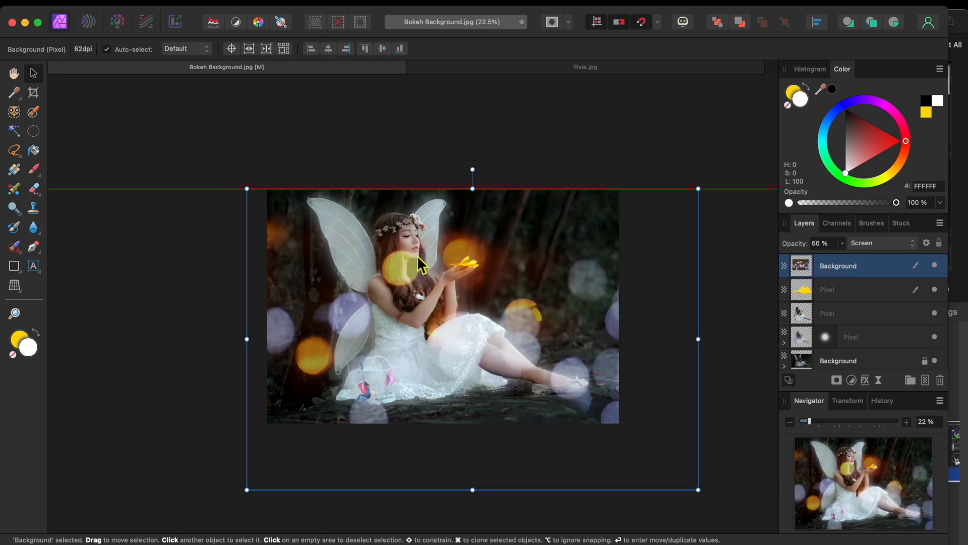
left_click(512, 268)
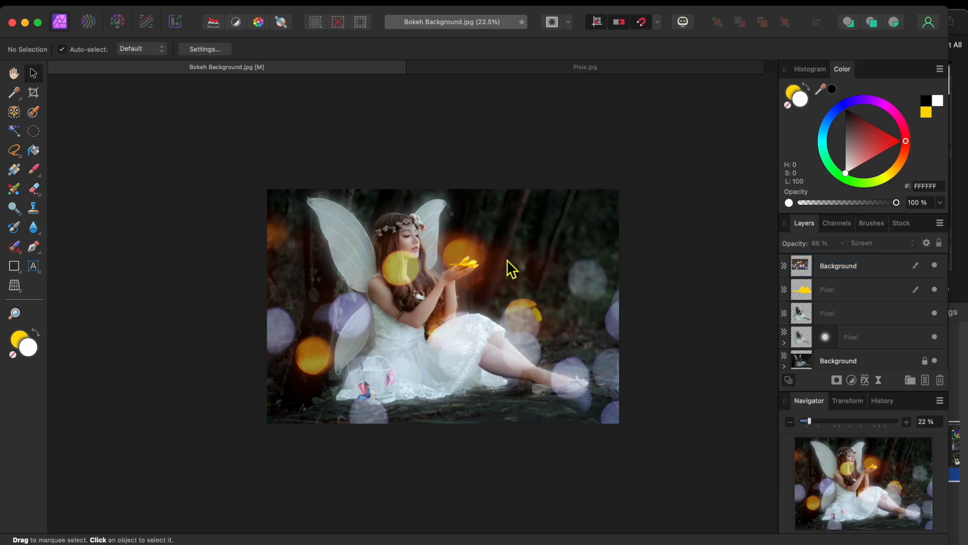